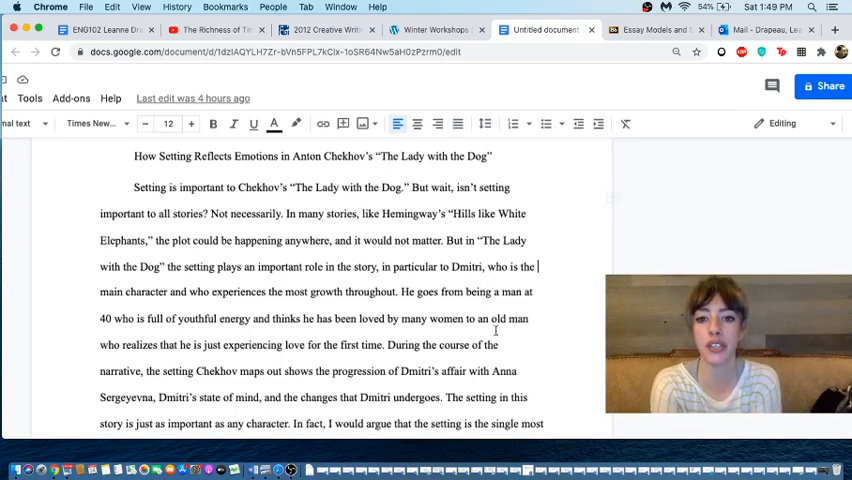
Step: Select the essay's first three sentences and switch the mode from Editing to Suggesting for a tracked deletion
scroll("down", 3)
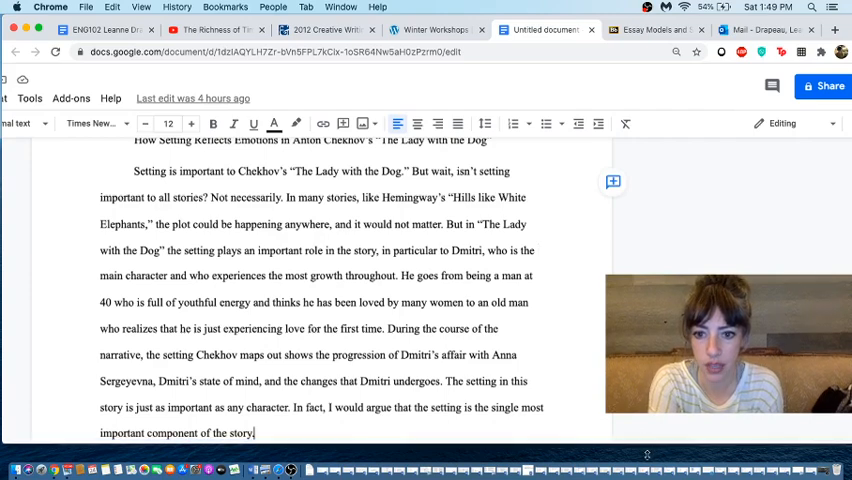
scroll("down", 3)
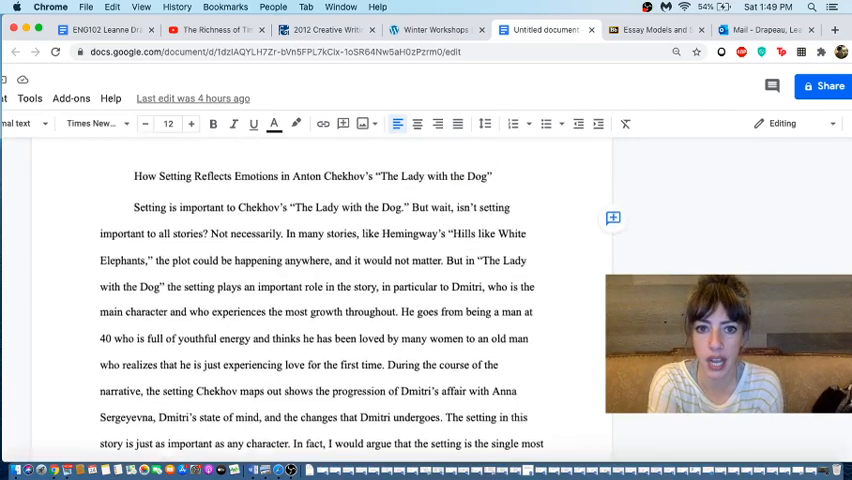
scroll("down", 3)
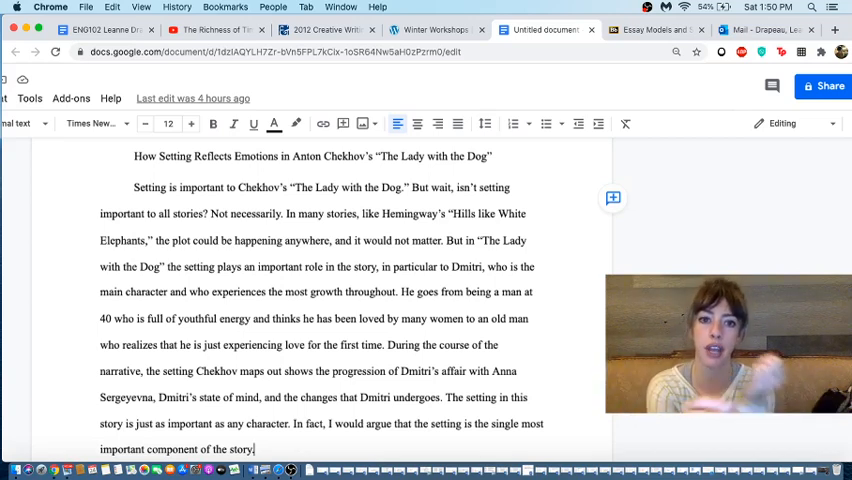
scroll("down", 3)
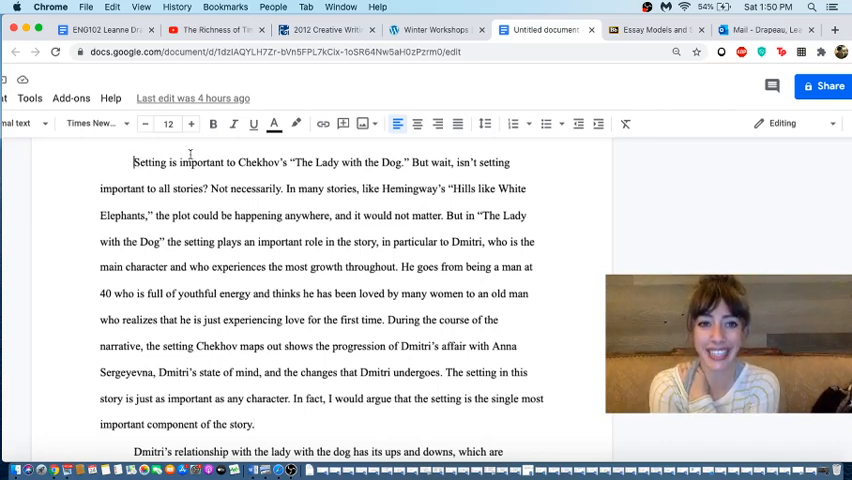
left_click_drag(132, 162, 238, 162)
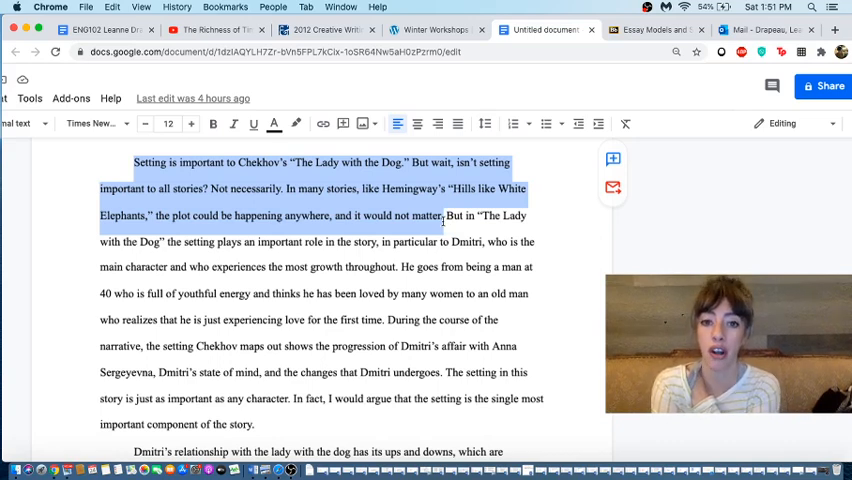
left_click(784, 122)
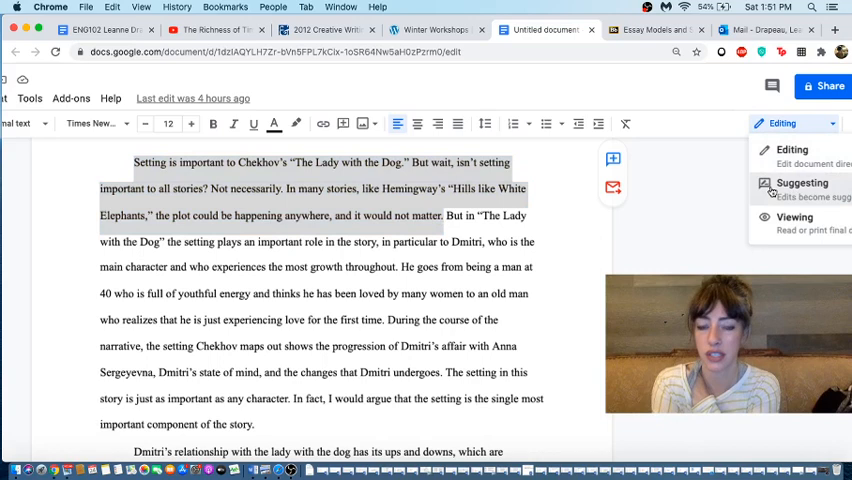
left_click(800, 184)
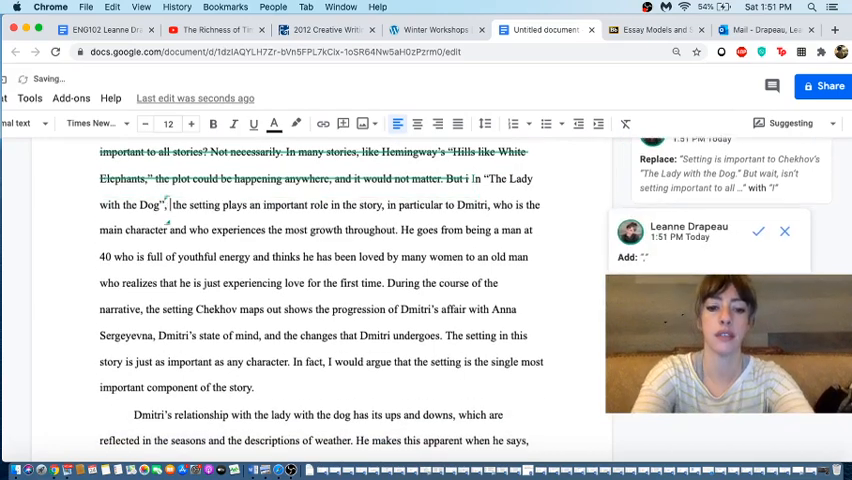
Step: Insert ", by Anton Chekhov," after the story title as a tracked suggestion
type(", by Anton Che")
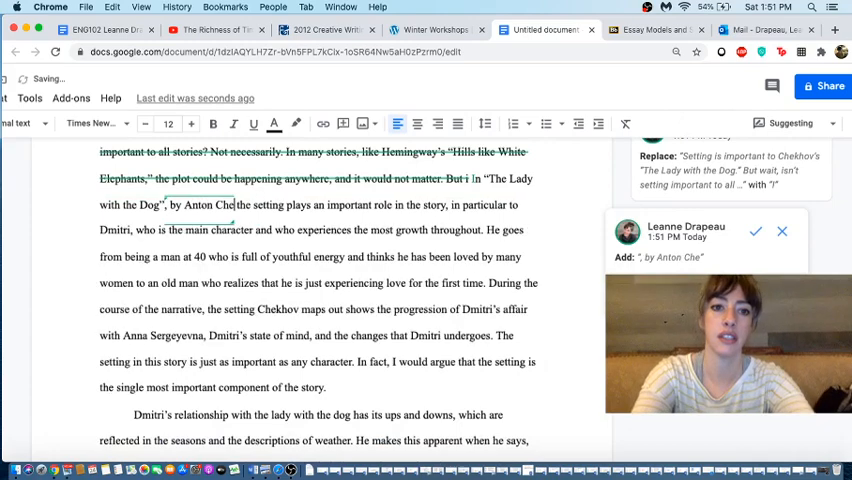
type("kov")
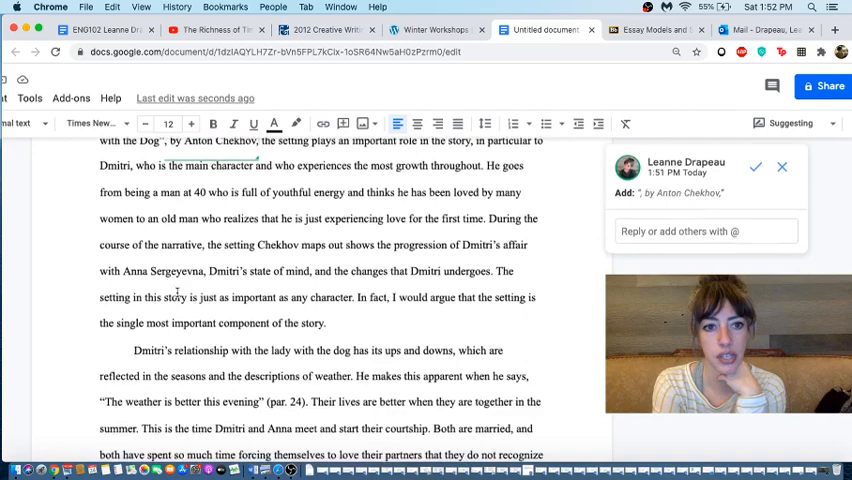
scroll("down", 3)
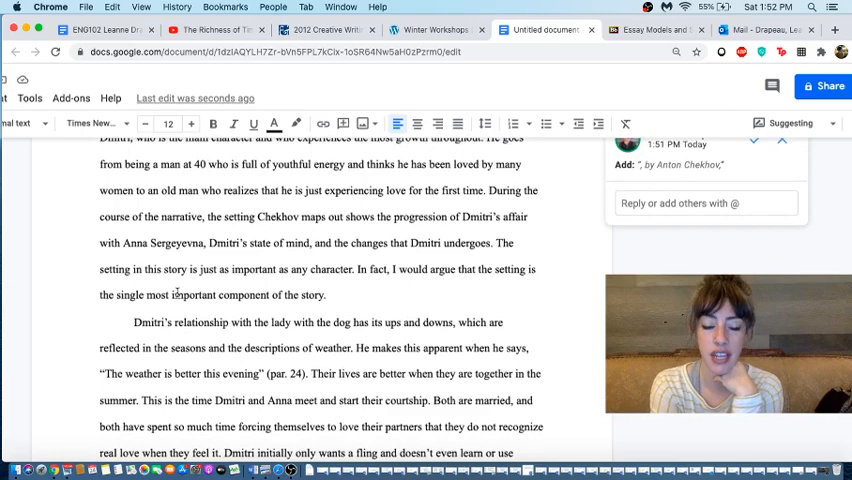
Step: Replace "In fact, I would argue that" with "In some ways," as a tracked suggestion
scroll("down", 3)
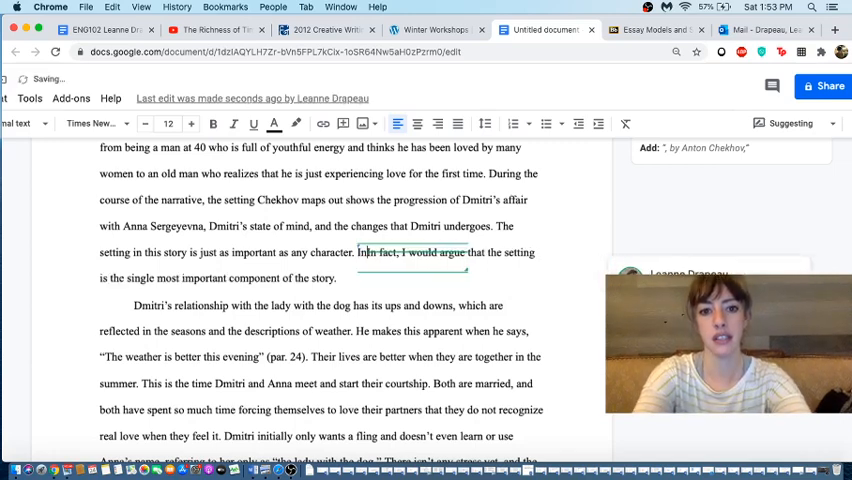
type("In some ways, In")
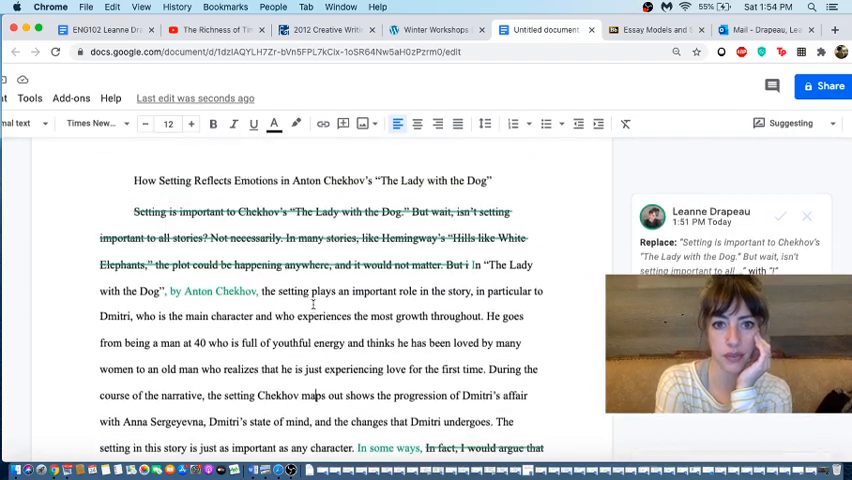
Step: Scroll through the setting paragraph to review the reworded suggestions before Dmitri's affair
scroll("down", 3)
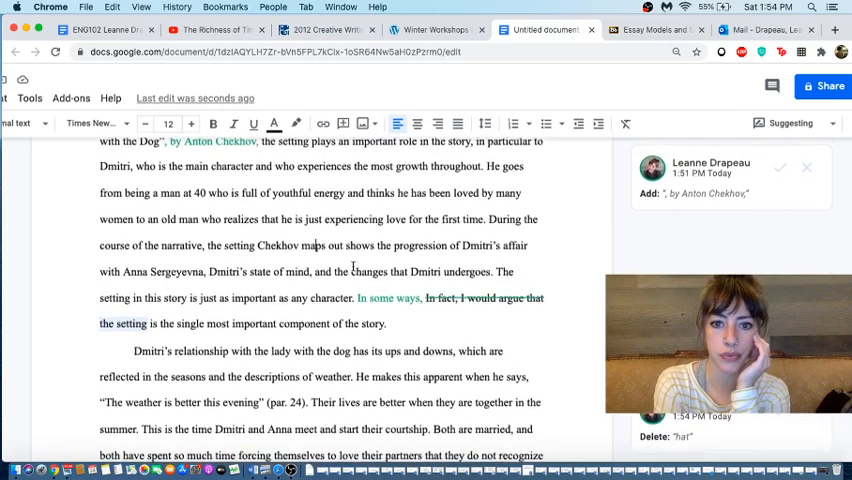
scroll("down", 3)
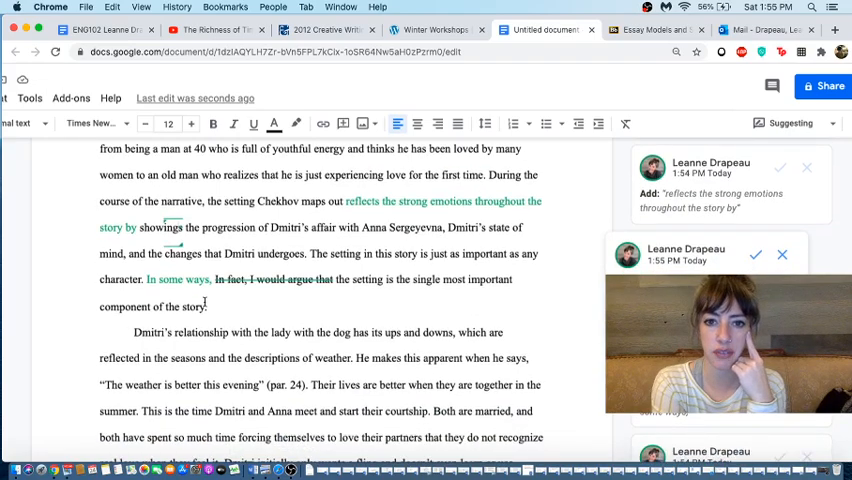
scroll("down", 3)
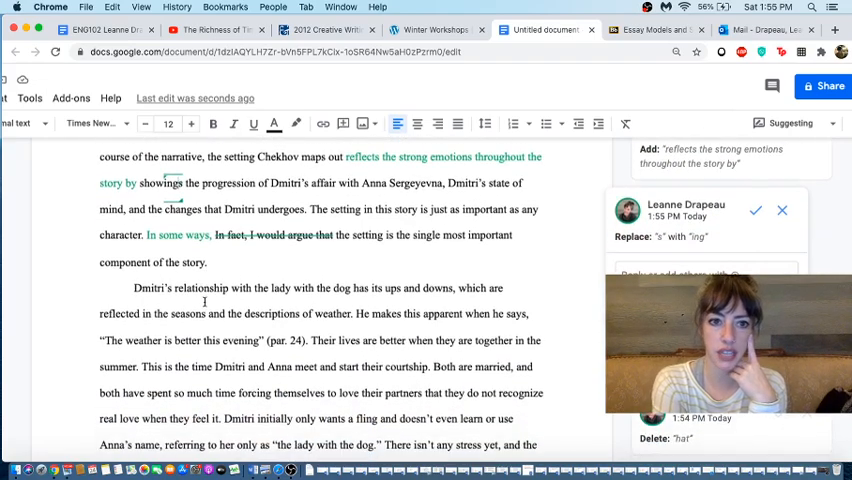
scroll("down", 3)
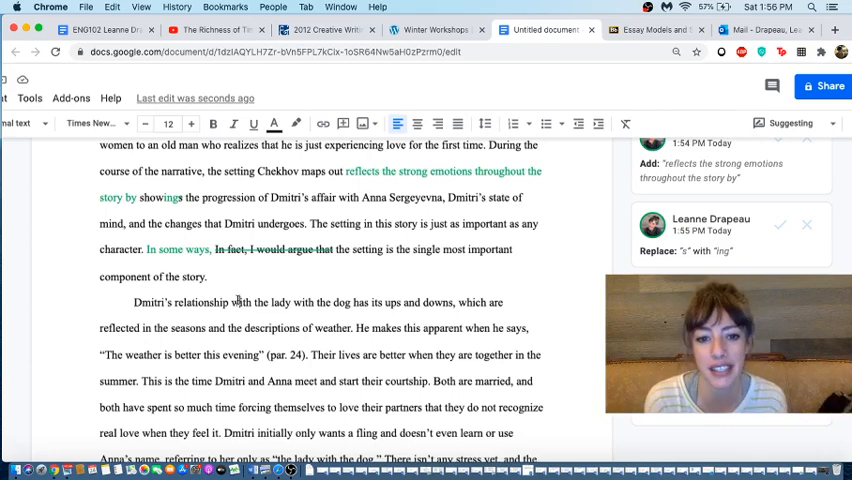
scroll("down", 3)
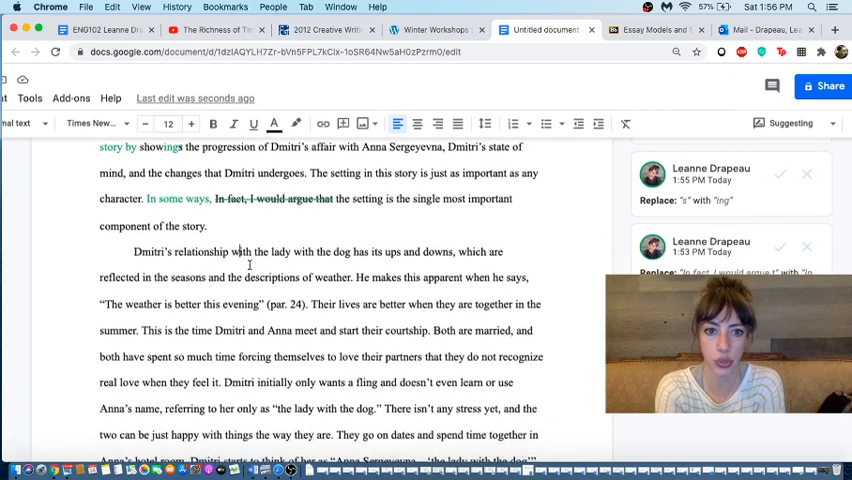
scroll("down", 3)
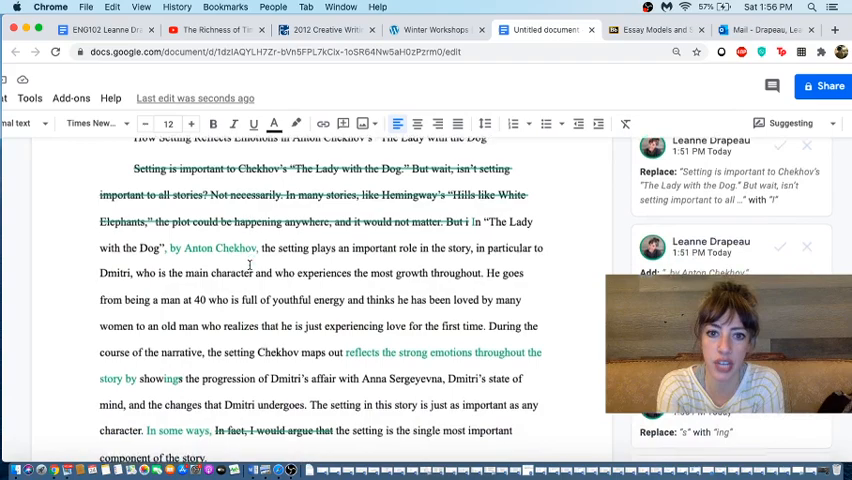
scroll("down", 3)
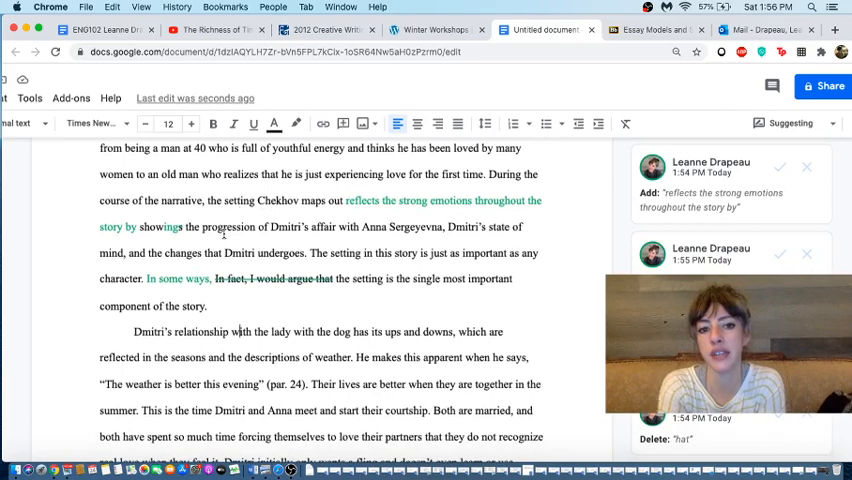
scroll("down", 3)
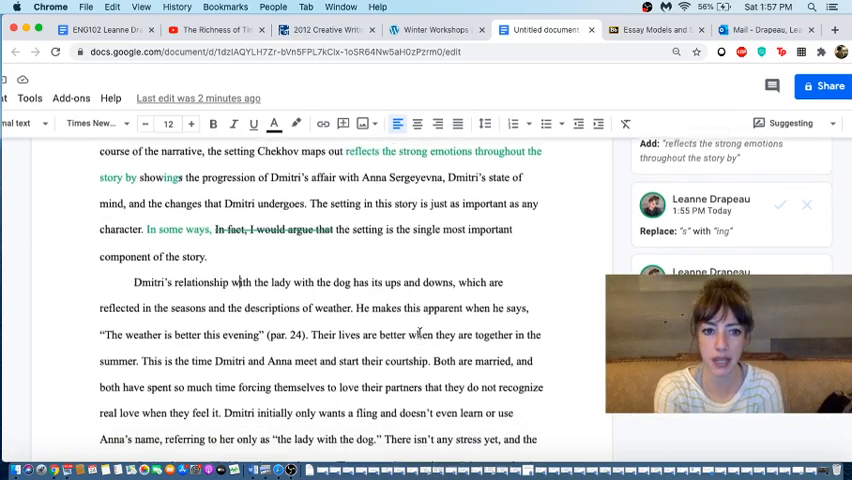
scroll("down", 3)
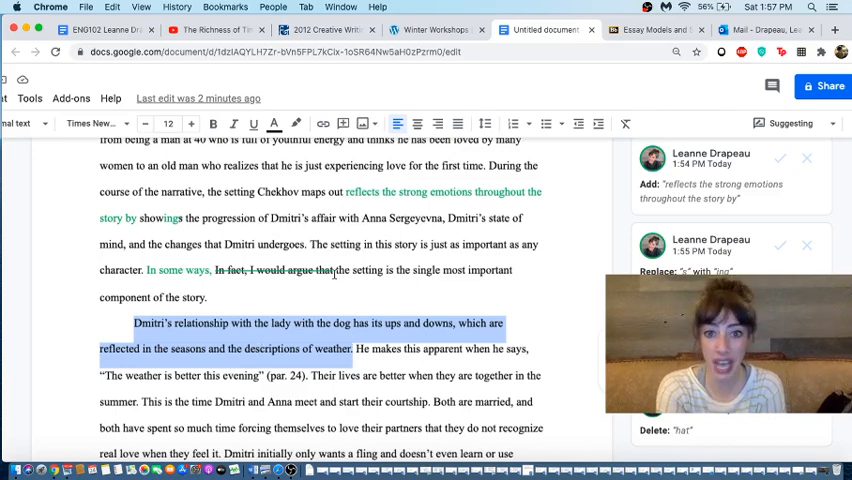
scroll("down", 3)
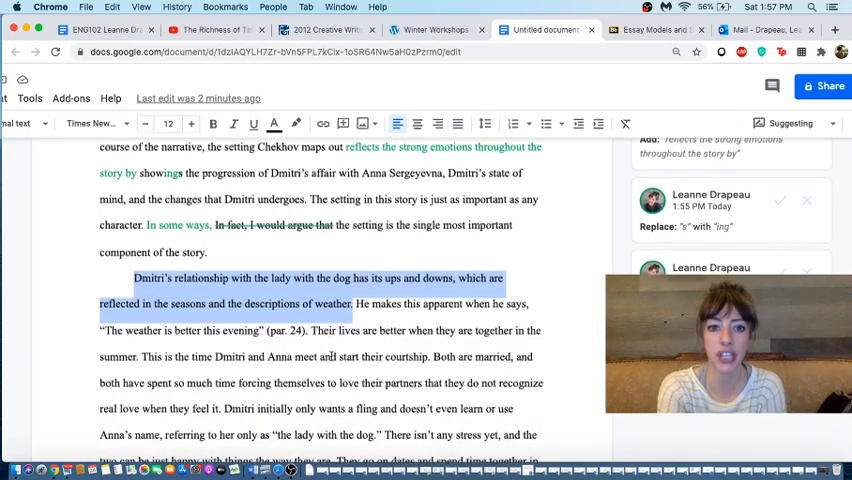
scroll("down", 3)
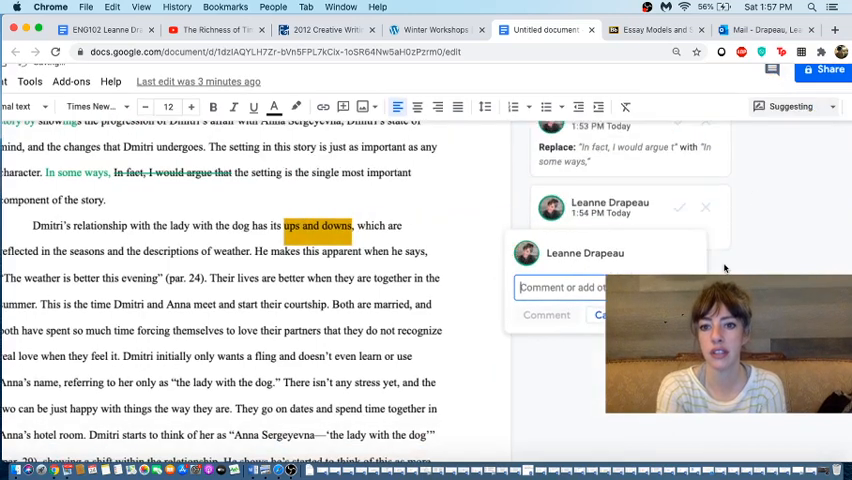
Step: Post a margin comment reading "too casual" on the phrase "ups and downs"
type("too o")
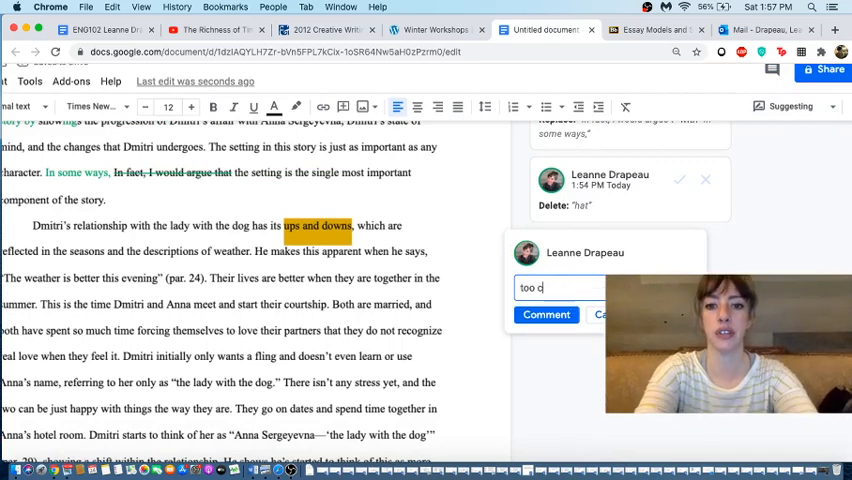
type("asual.")
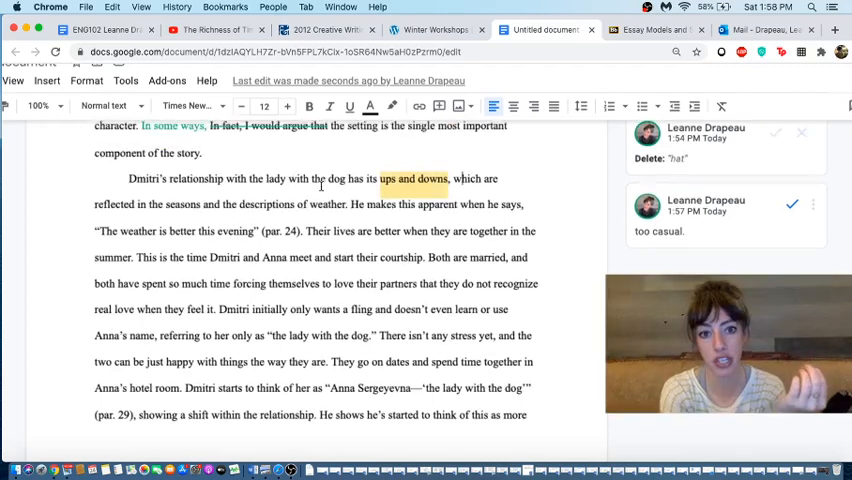
scroll("up", 3)
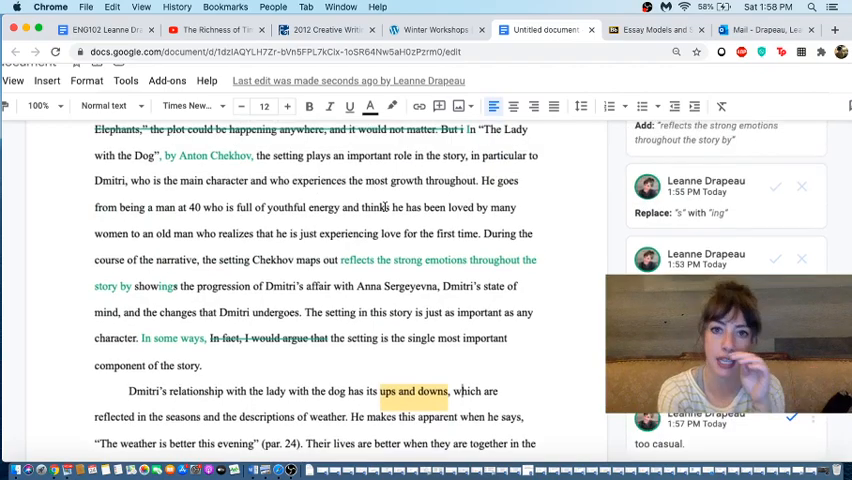
scroll("down", 3)
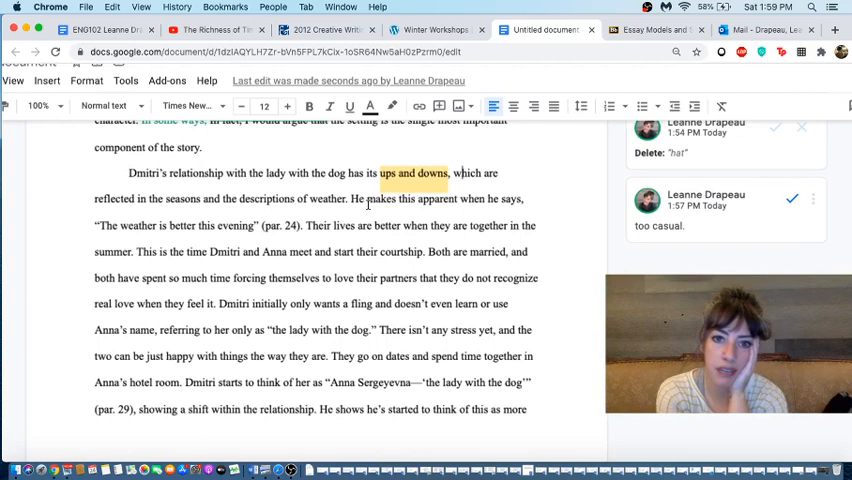
left_click_drag(352, 200, 522, 200)
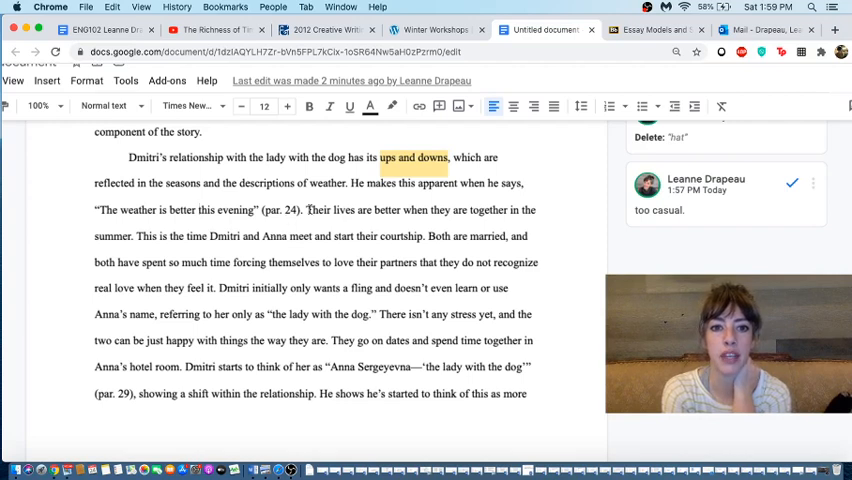
left_click_drag(308, 210, 136, 236)
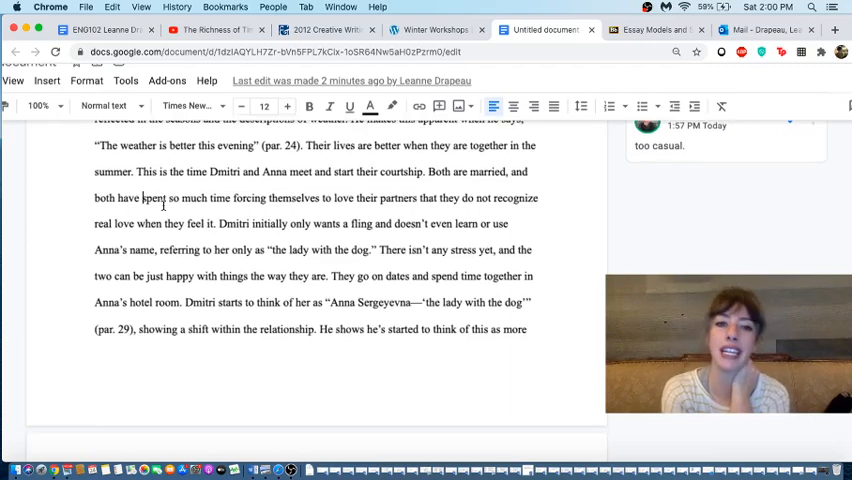
left_click(792, 144)
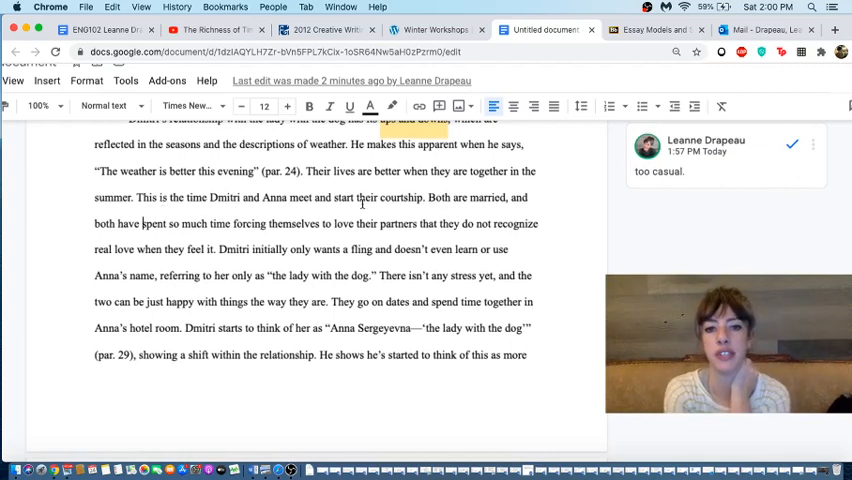
scroll("down", 3)
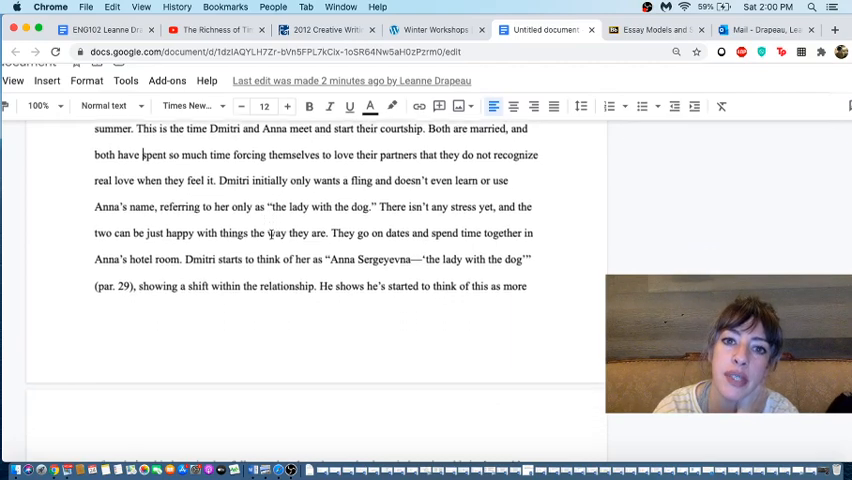
scroll("down", 3)
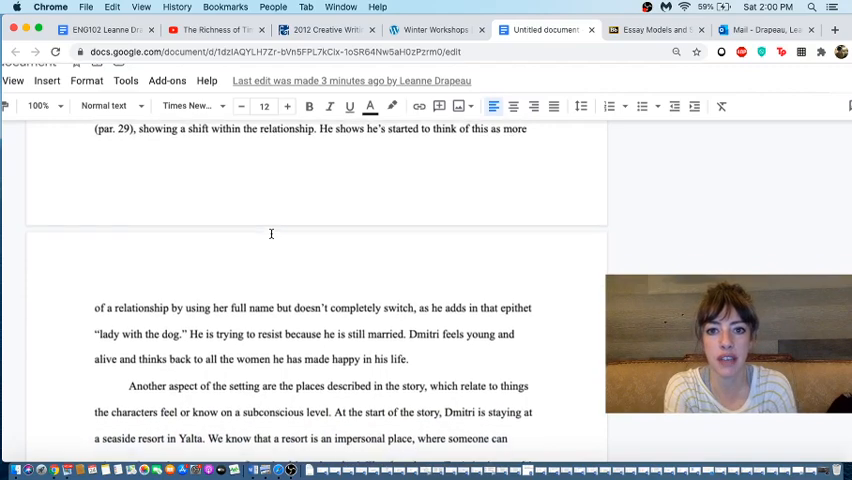
scroll("down", 3)
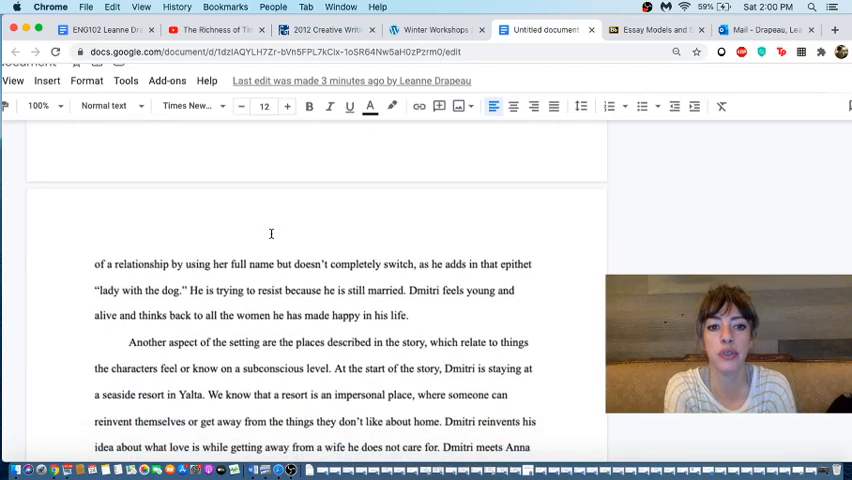
scroll("down", 3)
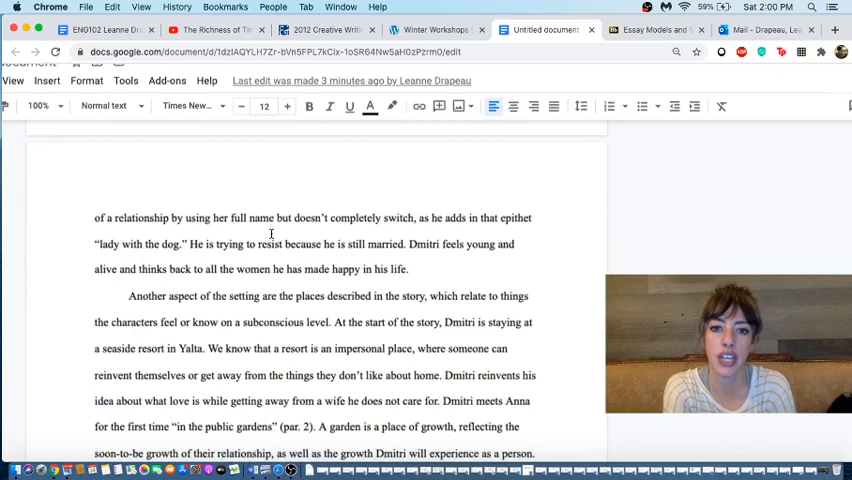
scroll("down", 3)
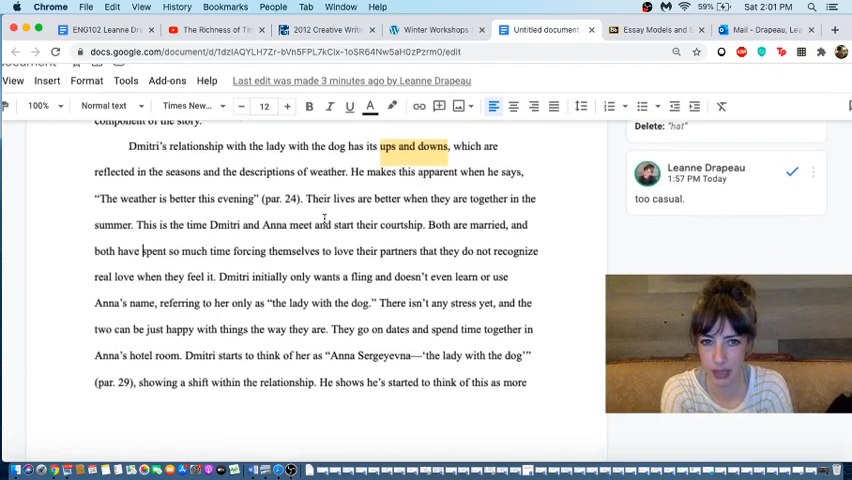
scroll("down", 3)
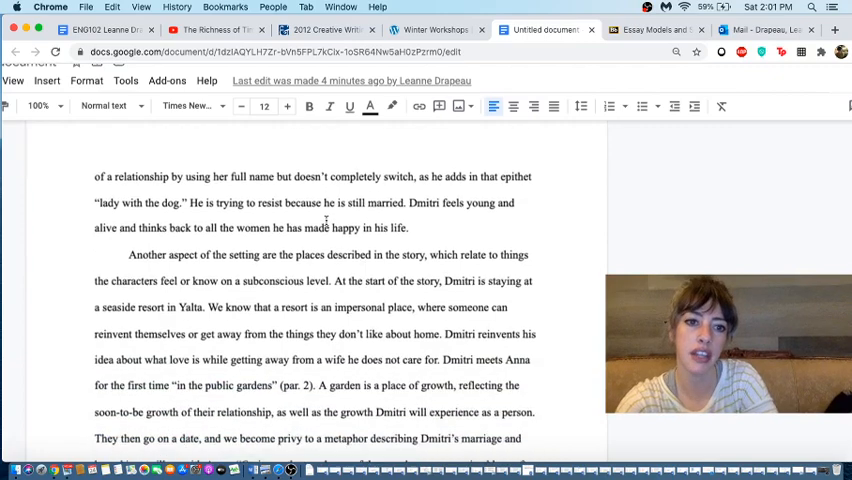
scroll("down", 3)
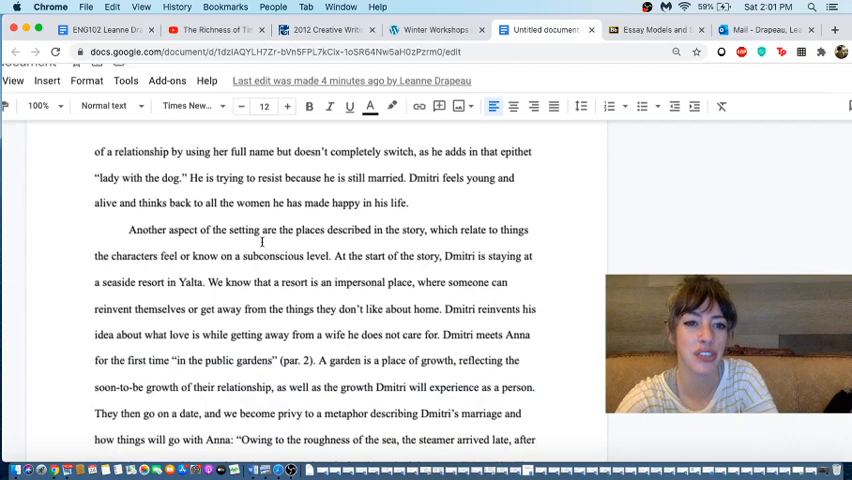
scroll("down", 3)
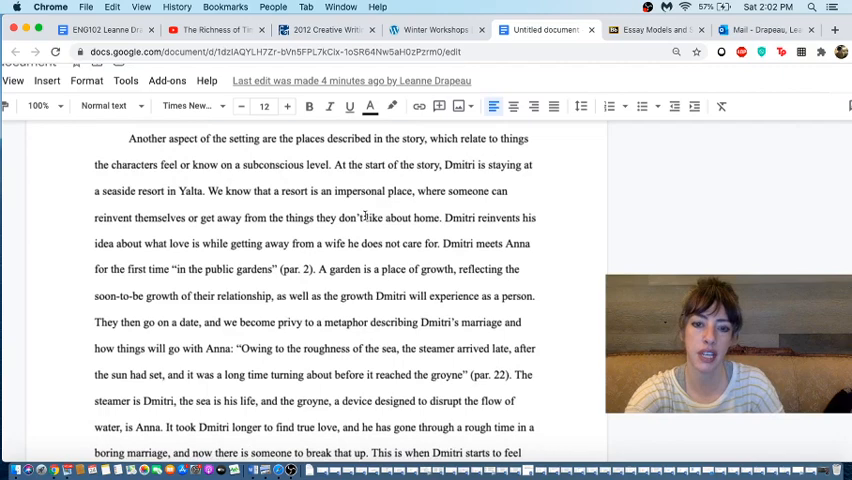
scroll("down", 3)
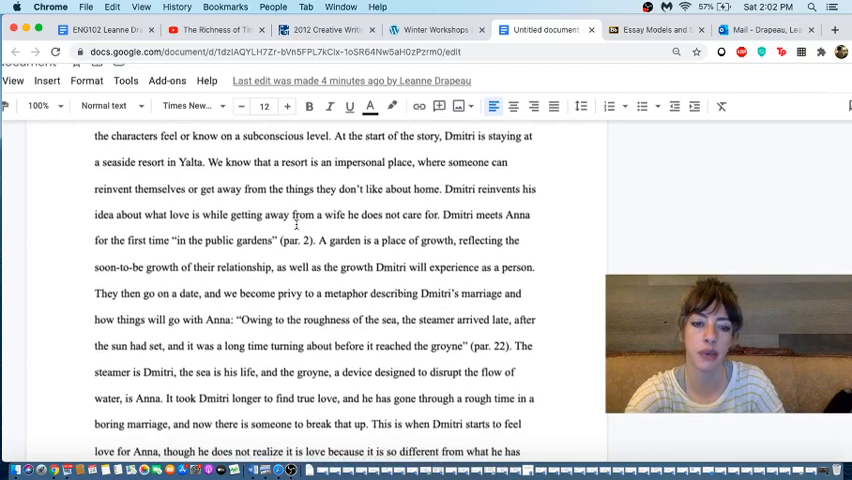
scroll("down", 3)
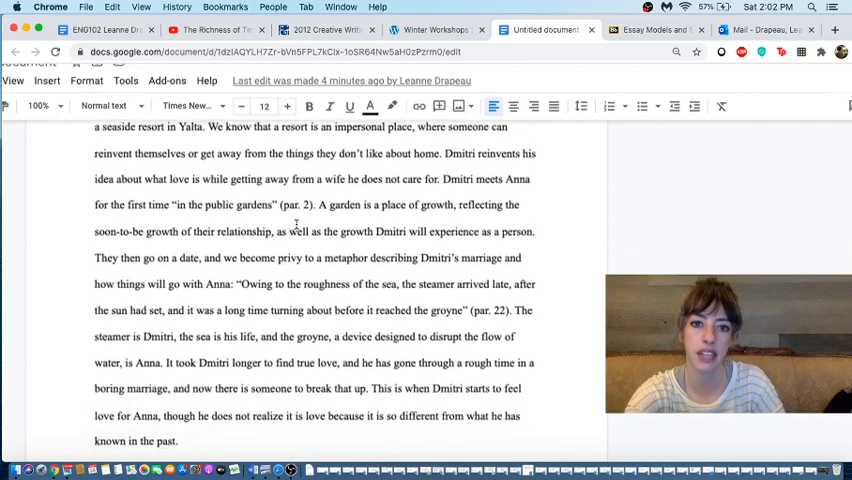
scroll("down", 3)
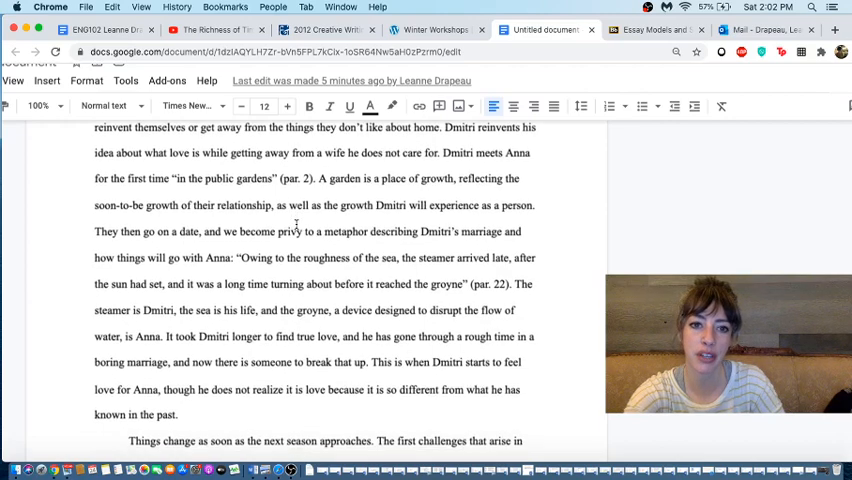
scroll("down", 3)
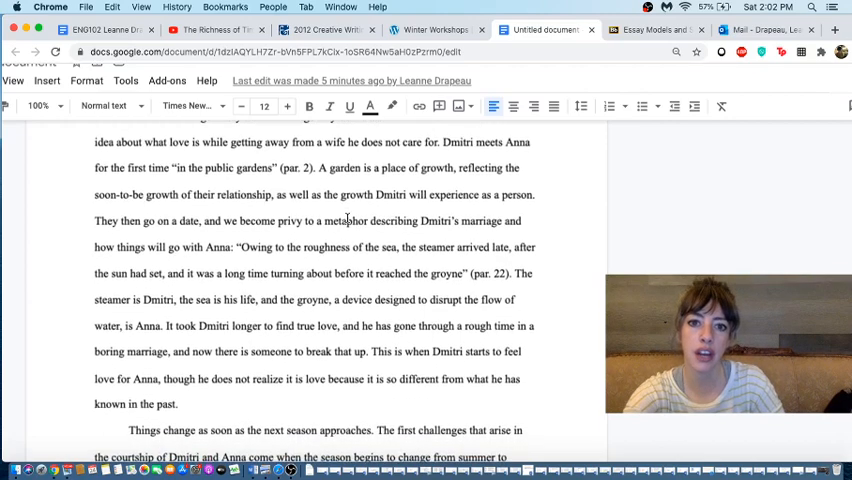
scroll("down", 3)
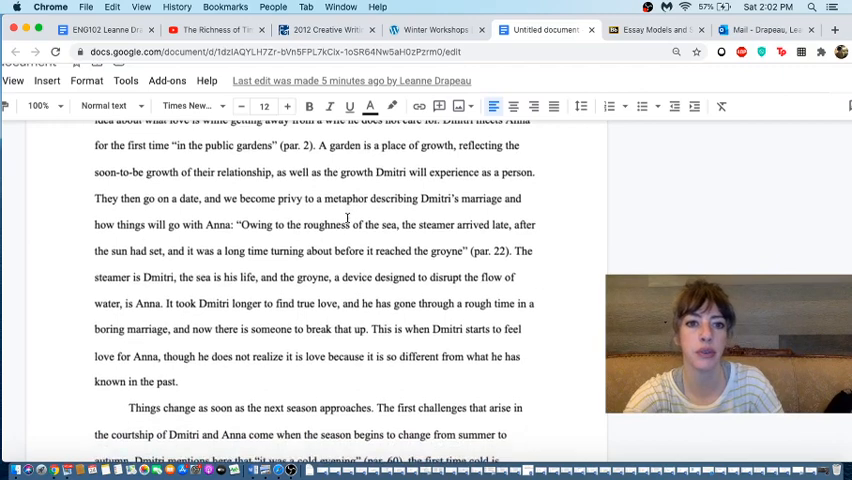
scroll("down", 3)
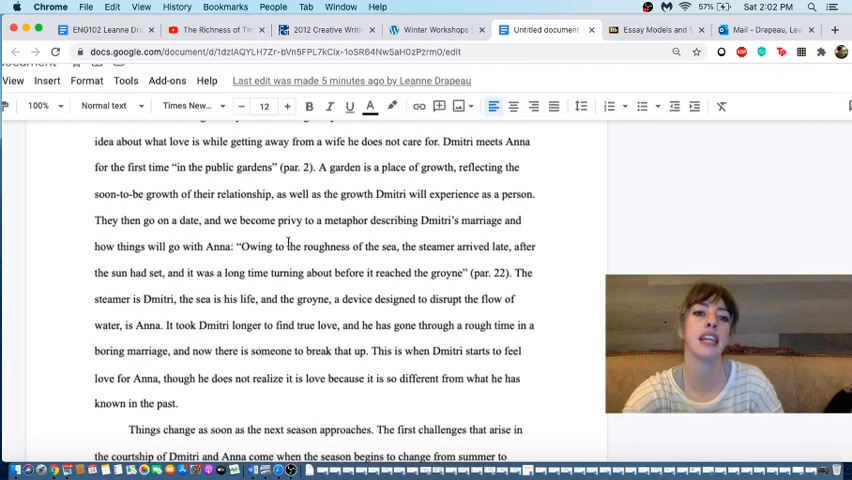
scroll("up", 3)
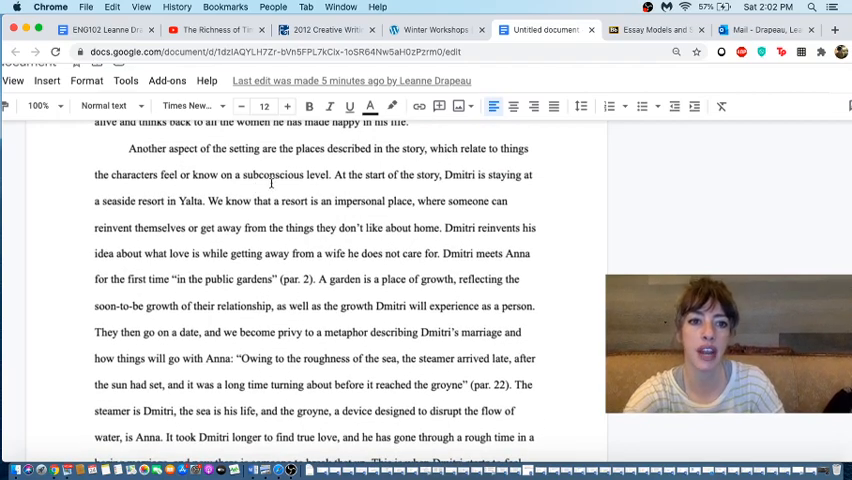
scroll("down", 3)
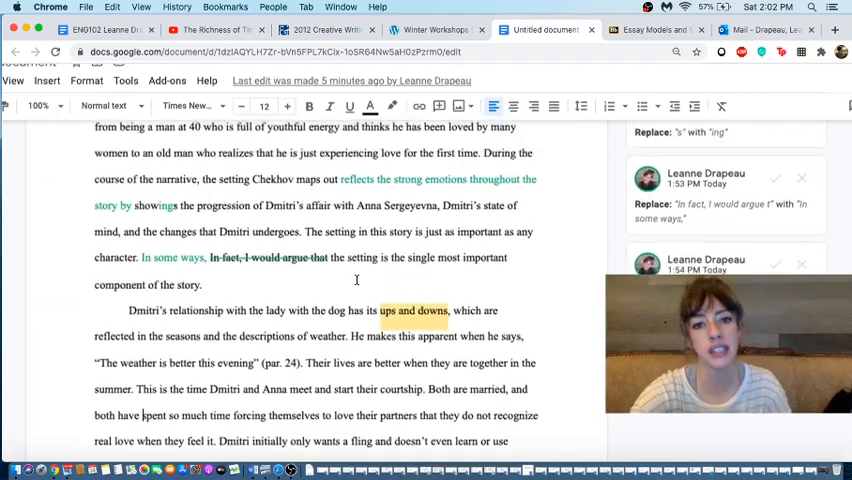
scroll("down", 3)
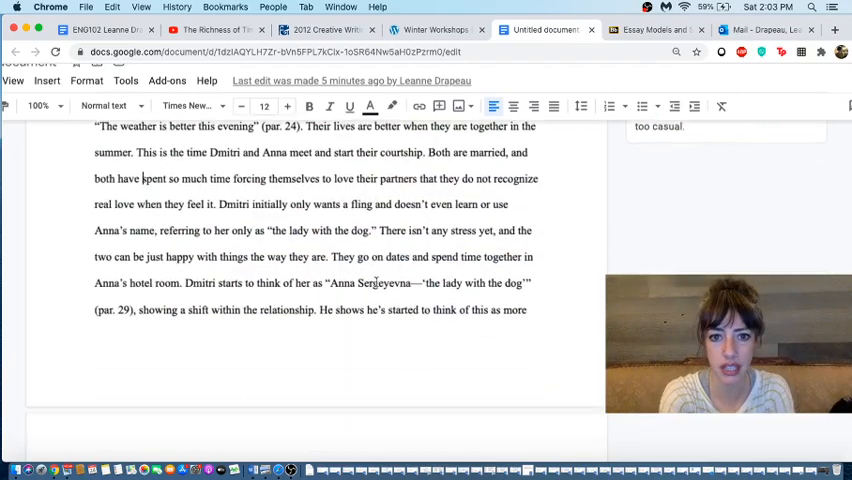
scroll("down", 3)
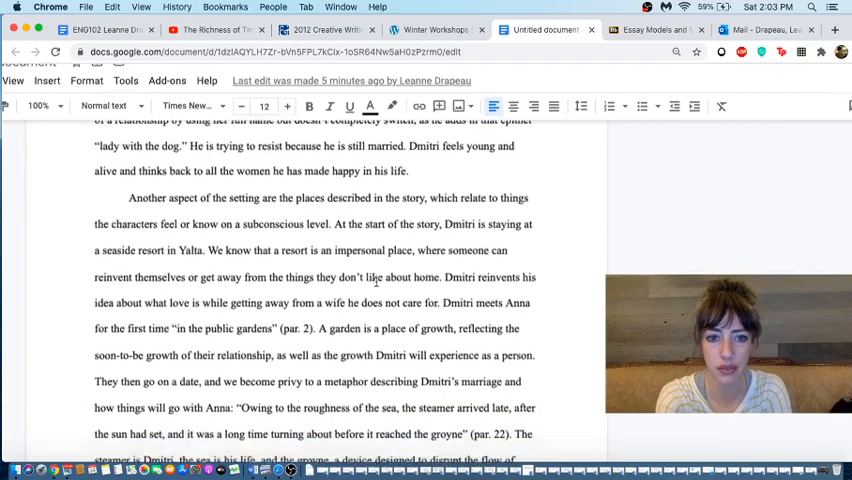
scroll("down", 3)
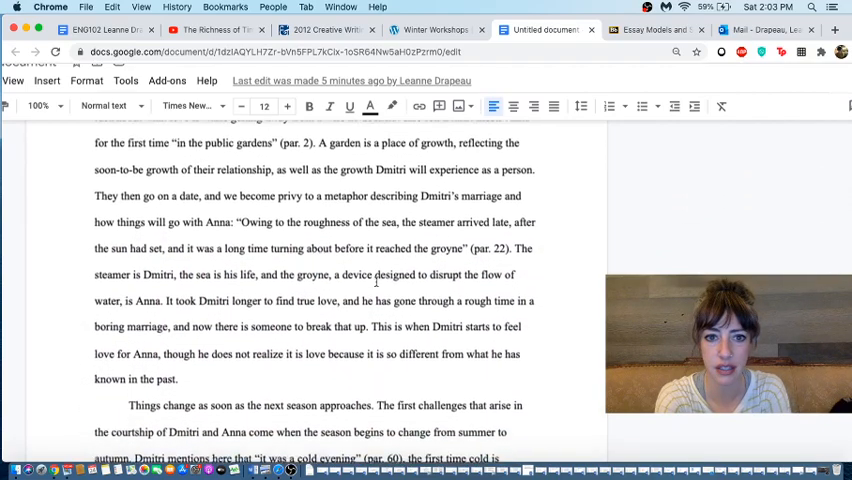
scroll("down", 3)
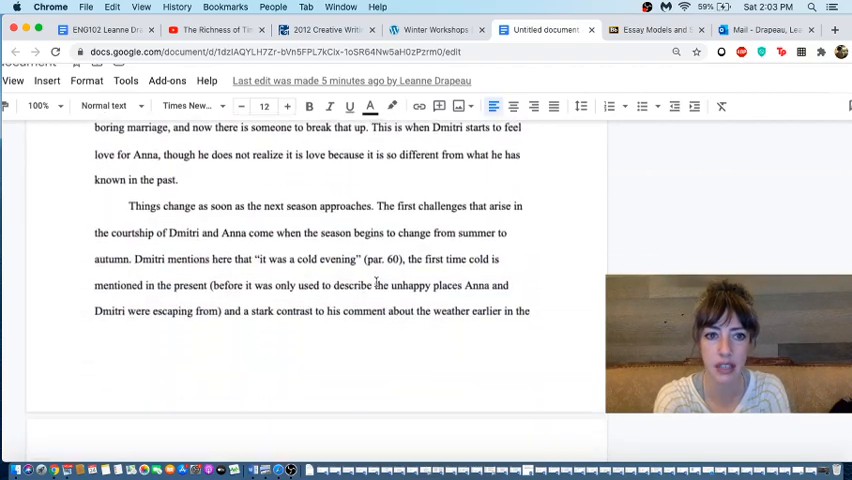
scroll("down", 3)
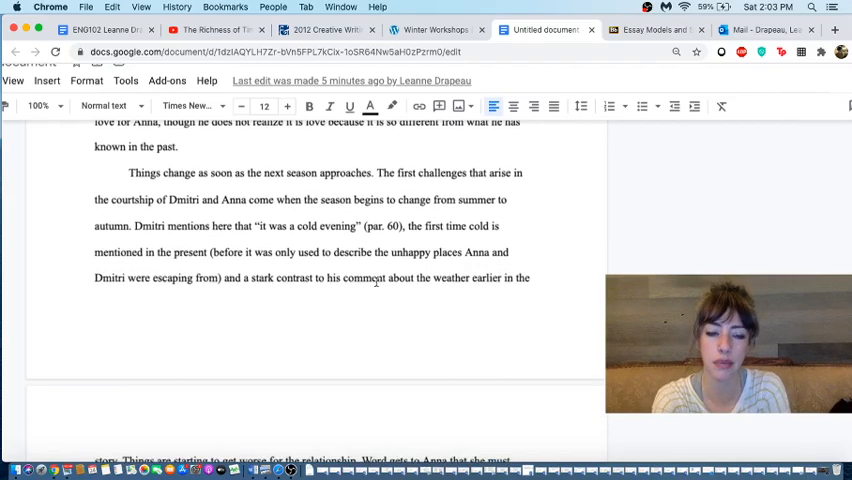
scroll("down", 3)
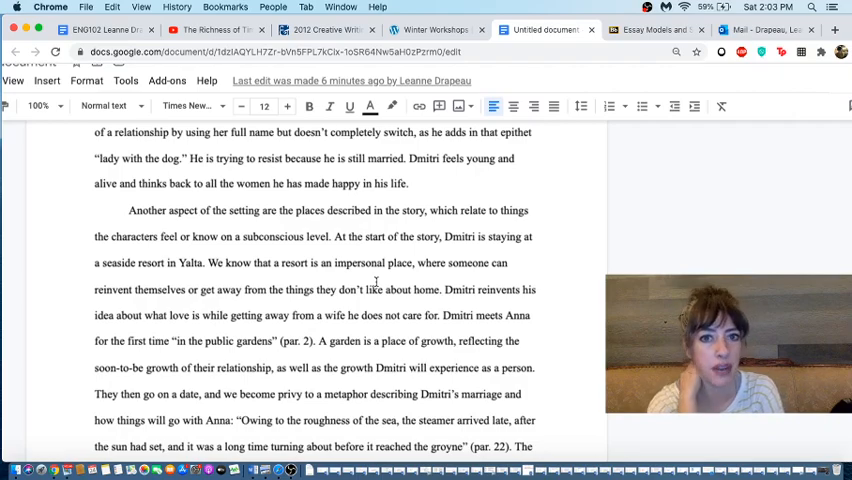
scroll("down", 3)
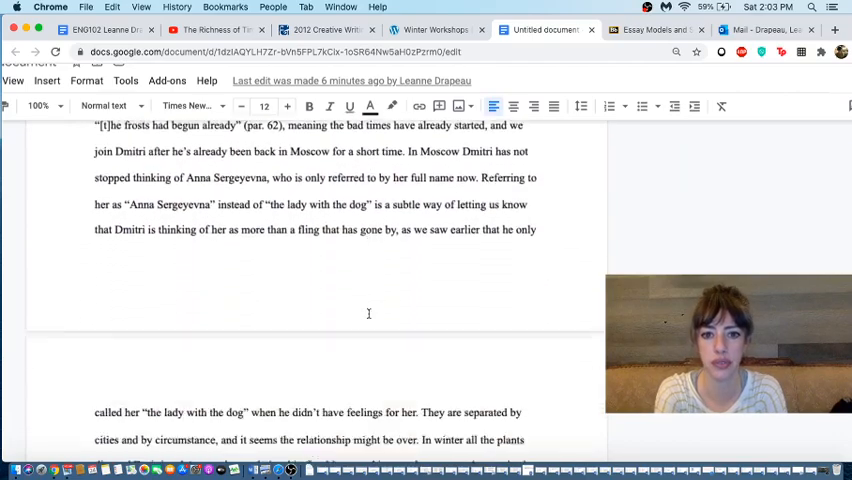
scroll("down", 3)
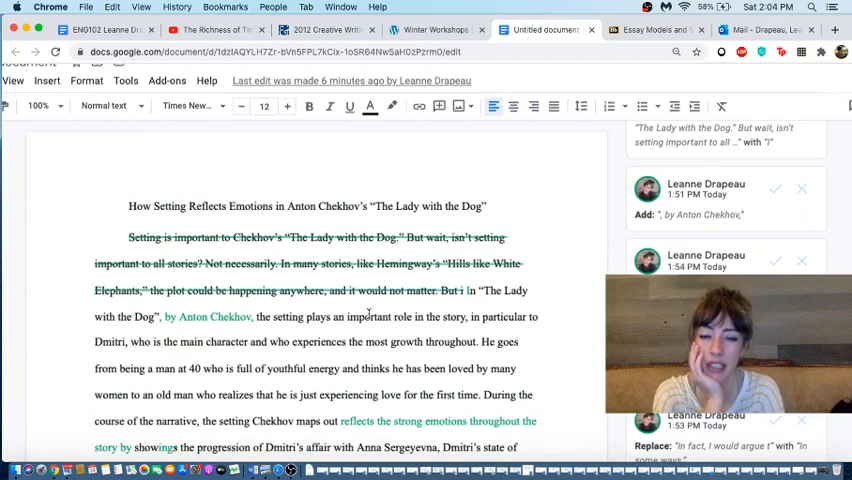
scroll("down", 3)
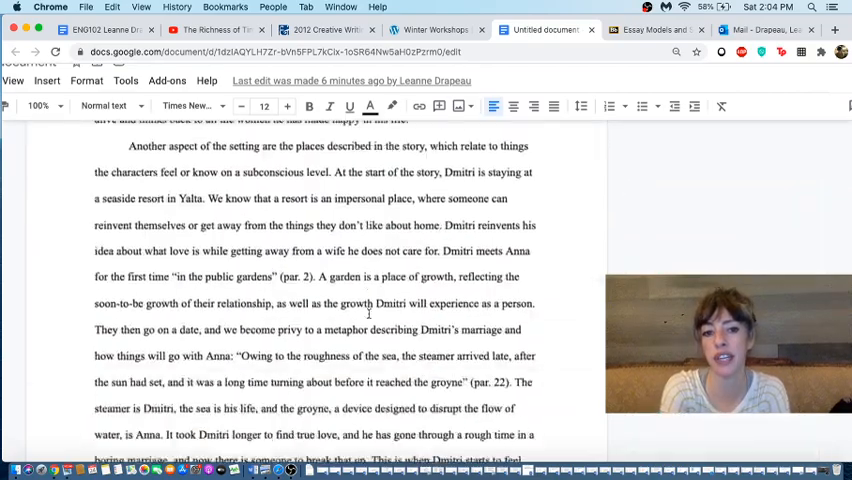
scroll("down", 3)
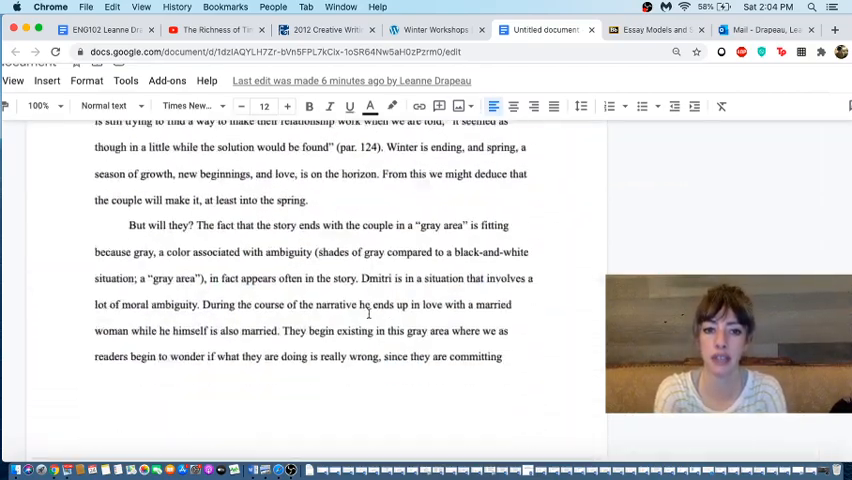
scroll("down", 3)
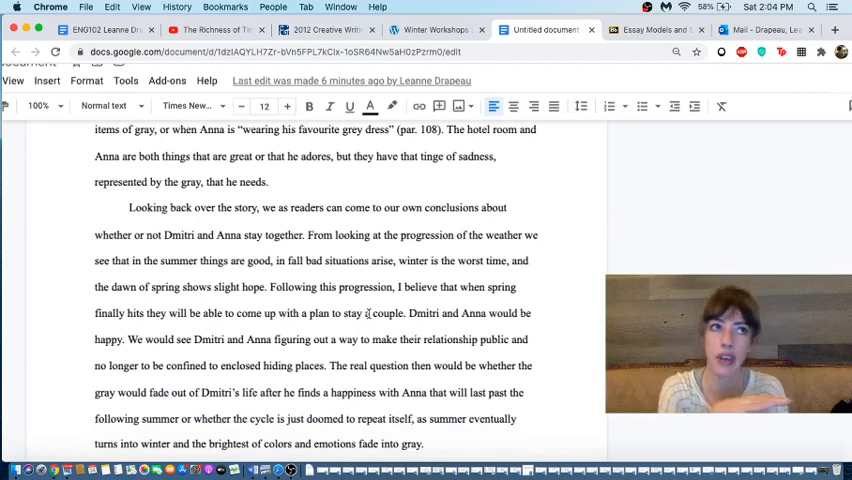
scroll("down", 3)
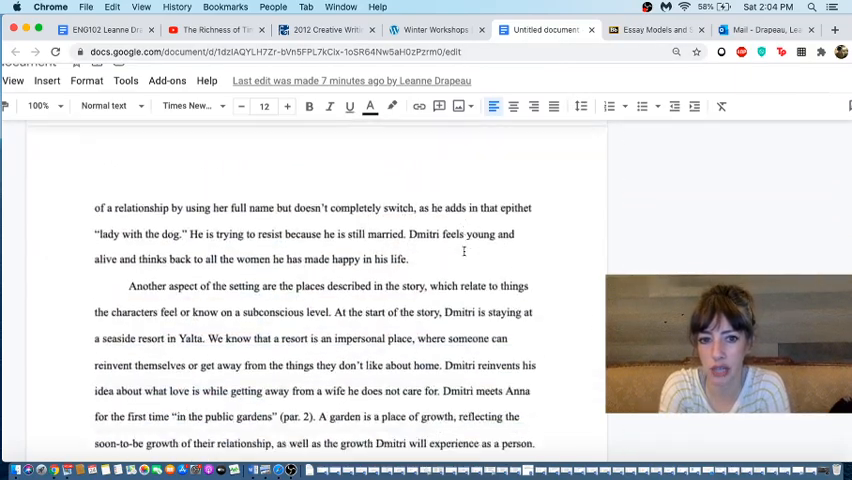
scroll("down", 3)
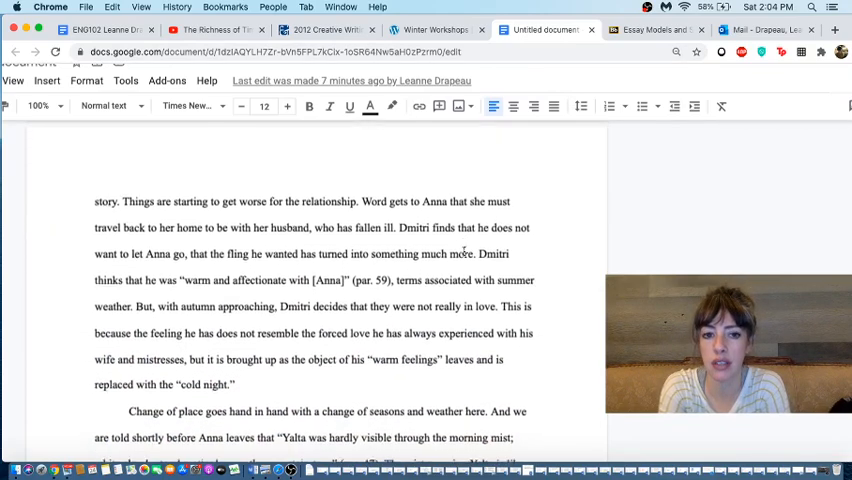
scroll("down", 3)
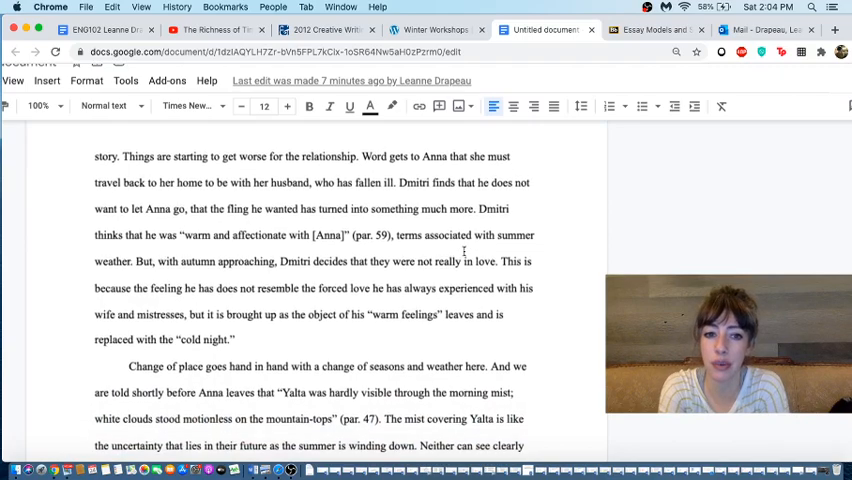
scroll("down", 3)
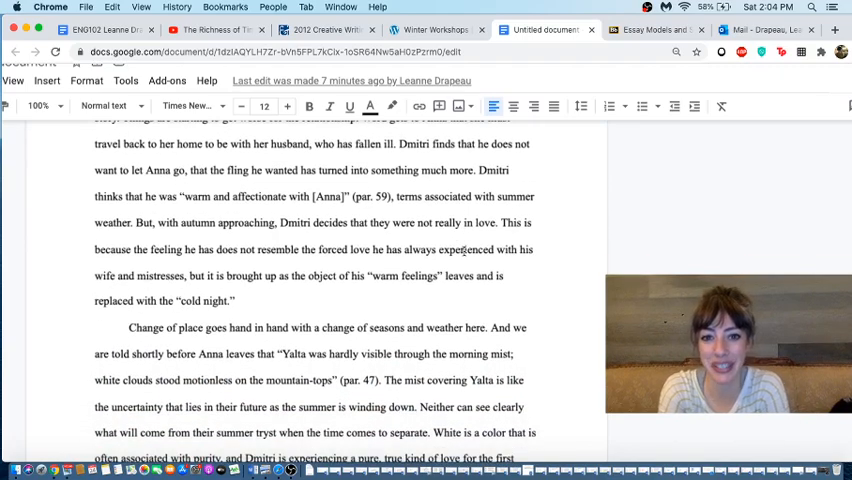